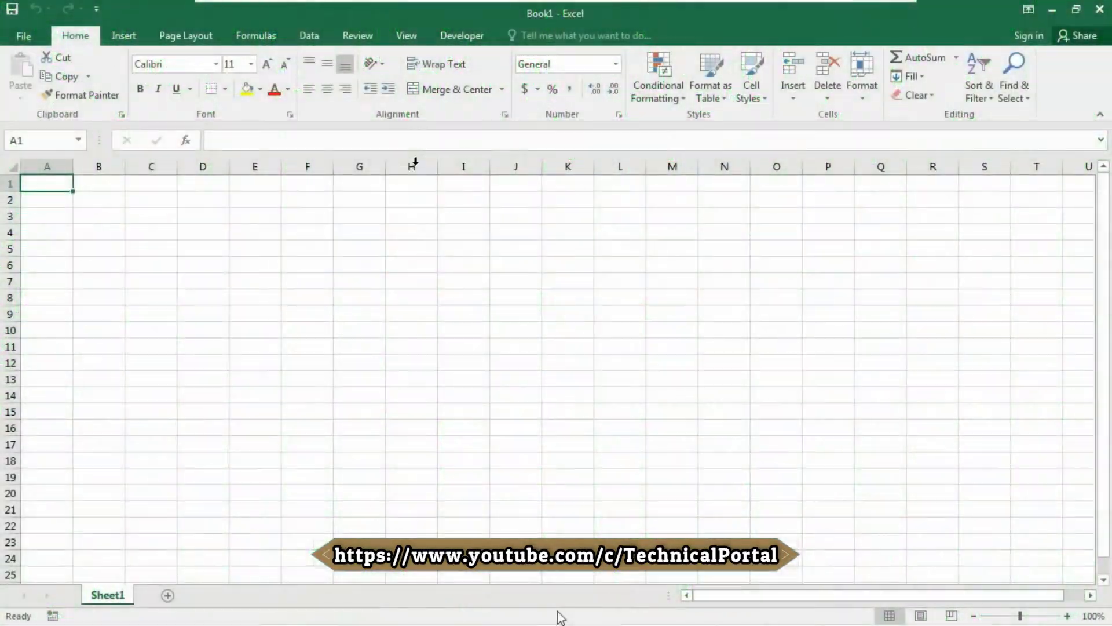
Open the Visual Basic editor for Book1 from the Developer tab
click(461, 36)
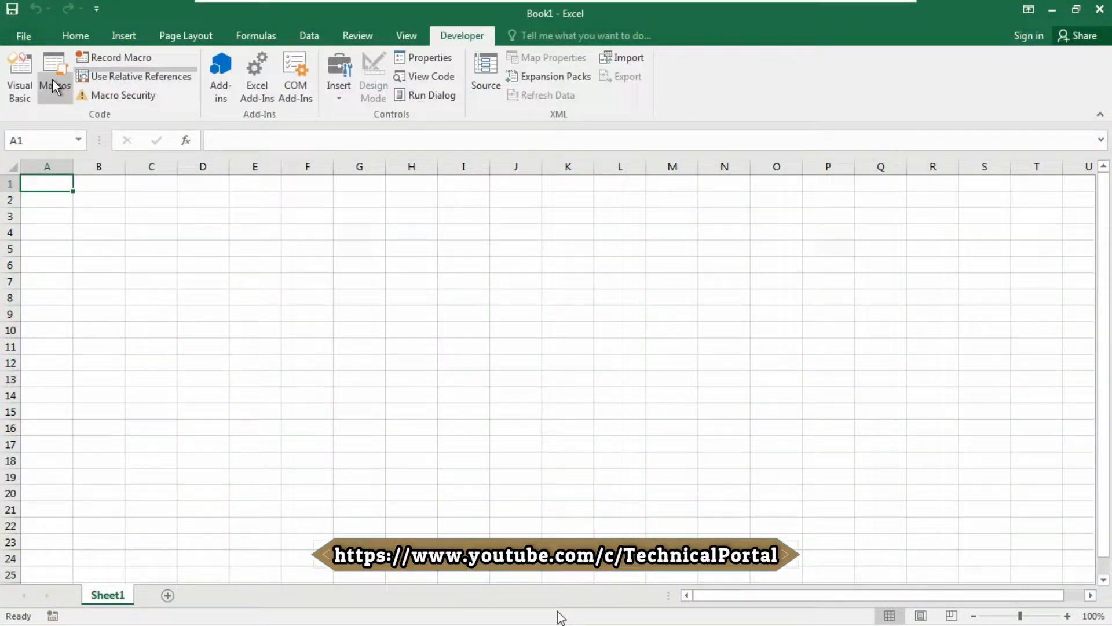
click(19, 76)
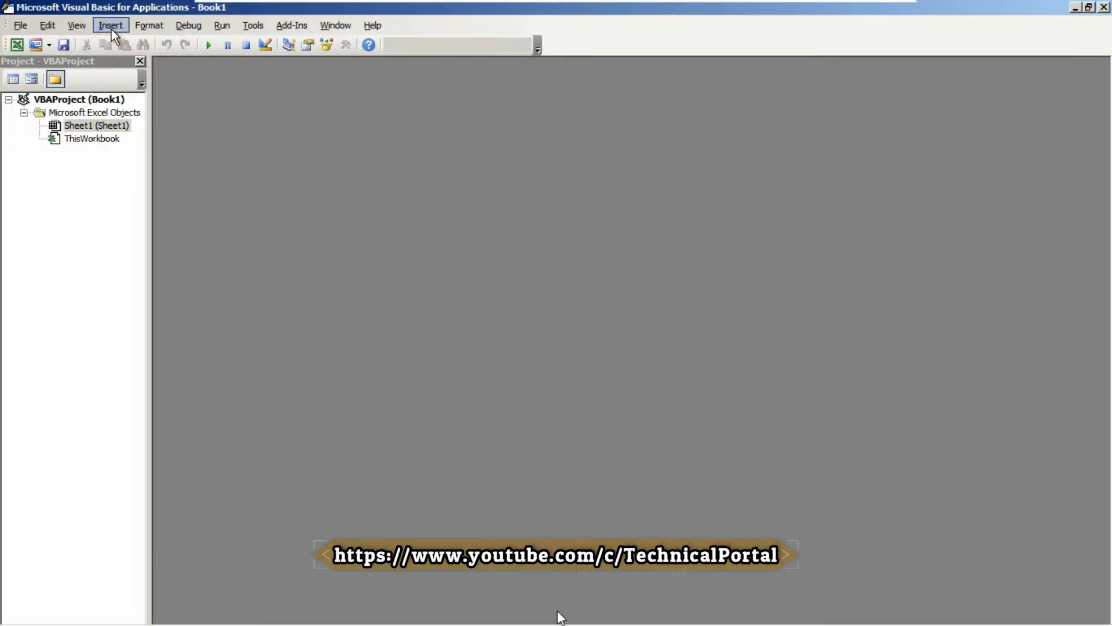
Insert a new code module into the VBA project
click(110, 24)
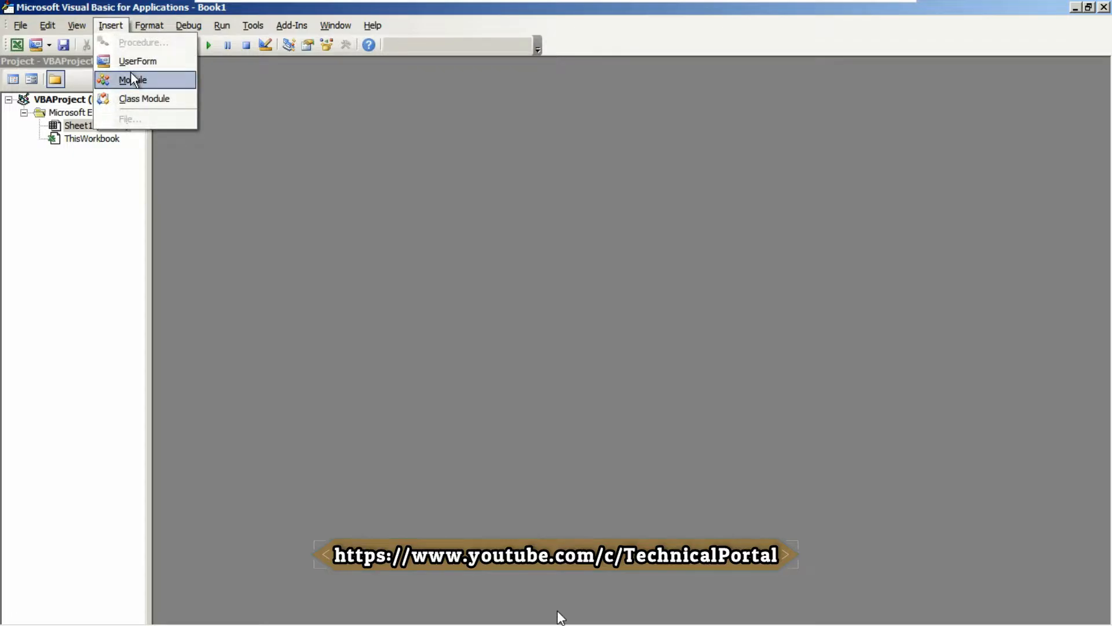
click(132, 80)
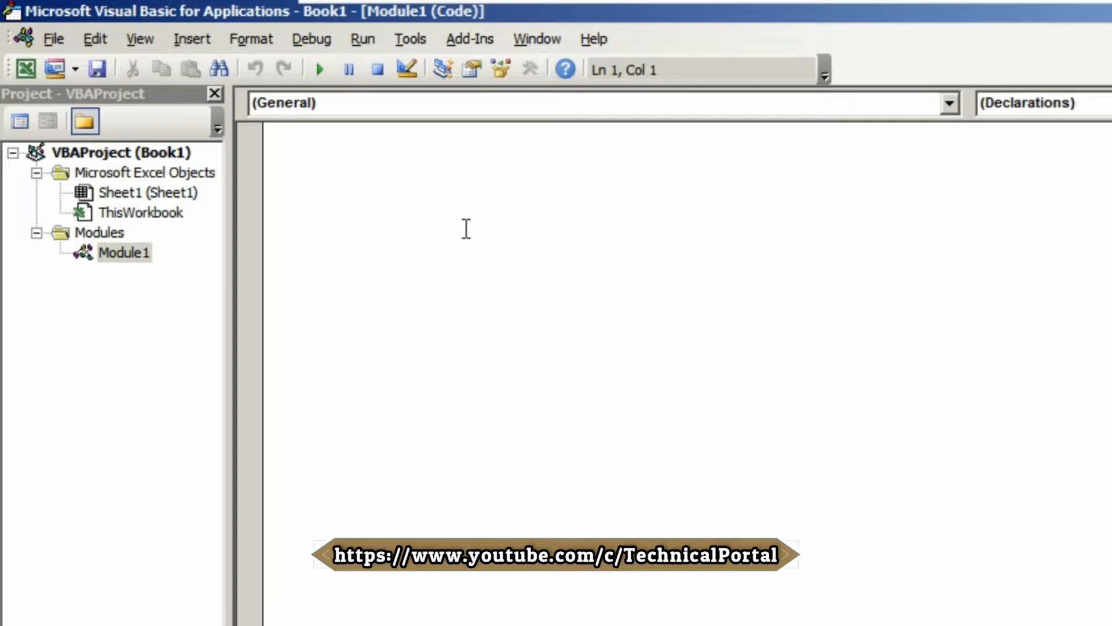
Write the empty procedure Sub ForEach_DeleteRows_BlankRows with its End Sub line
text(sub)
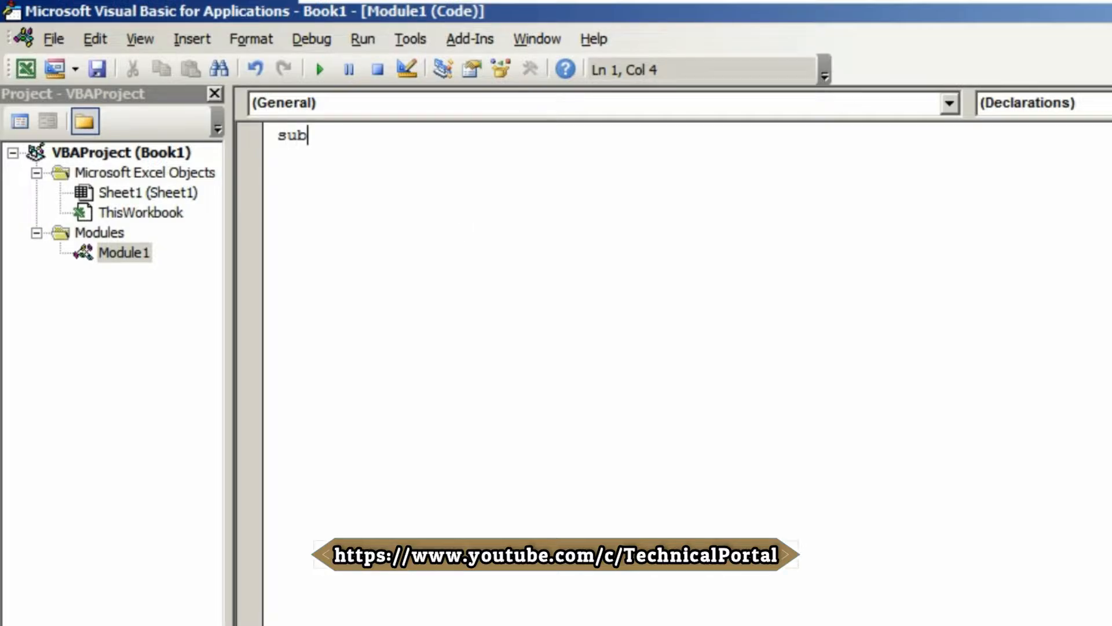
text(For)
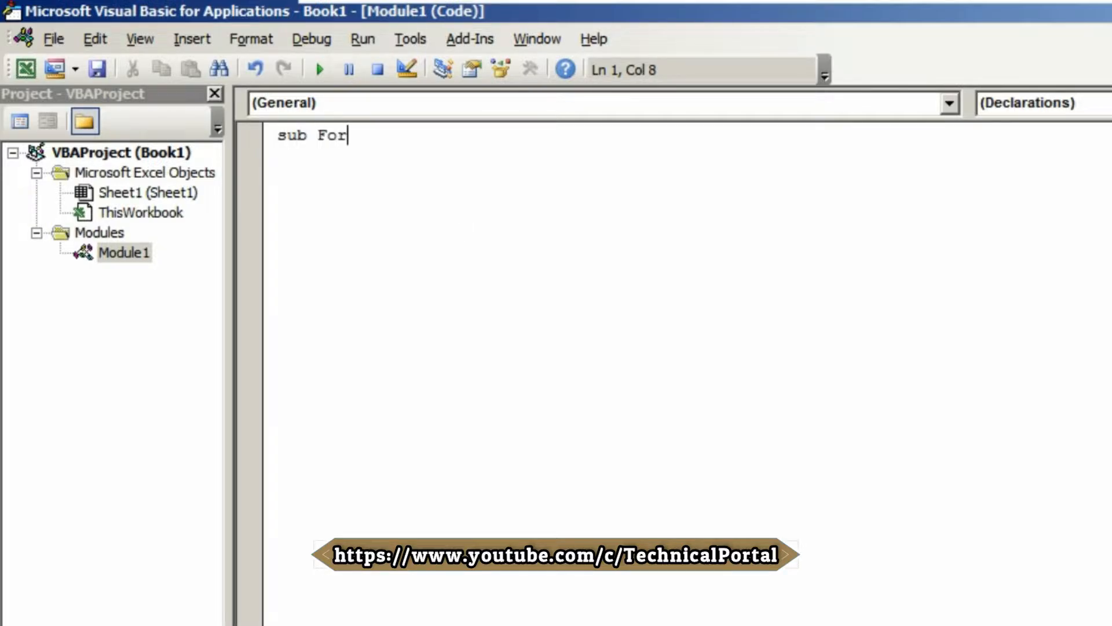
text(Each)
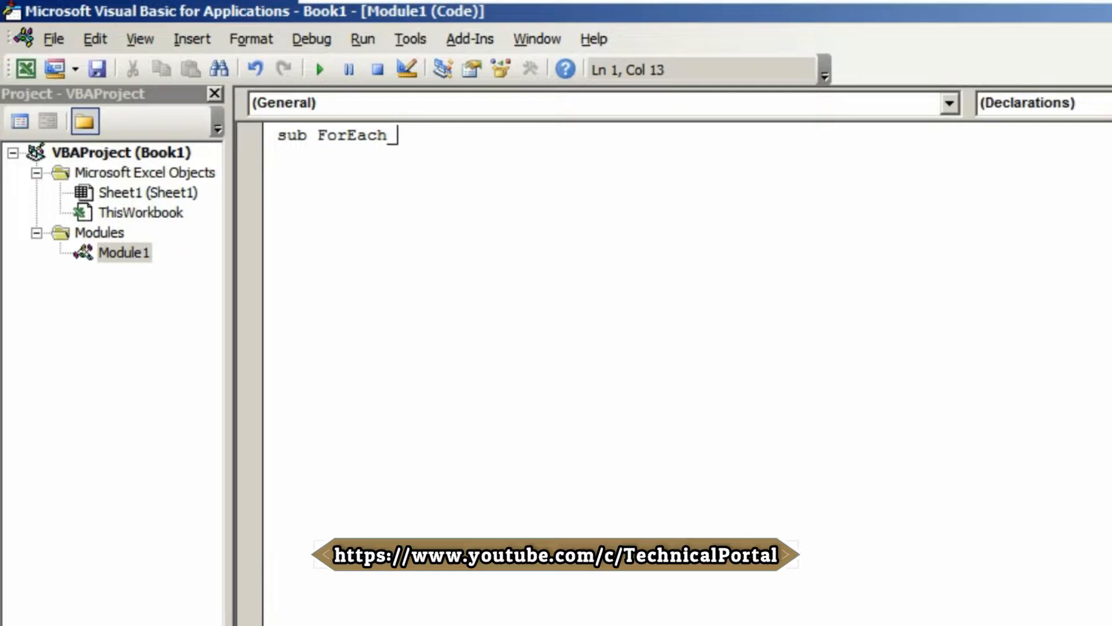
text(_Delete)
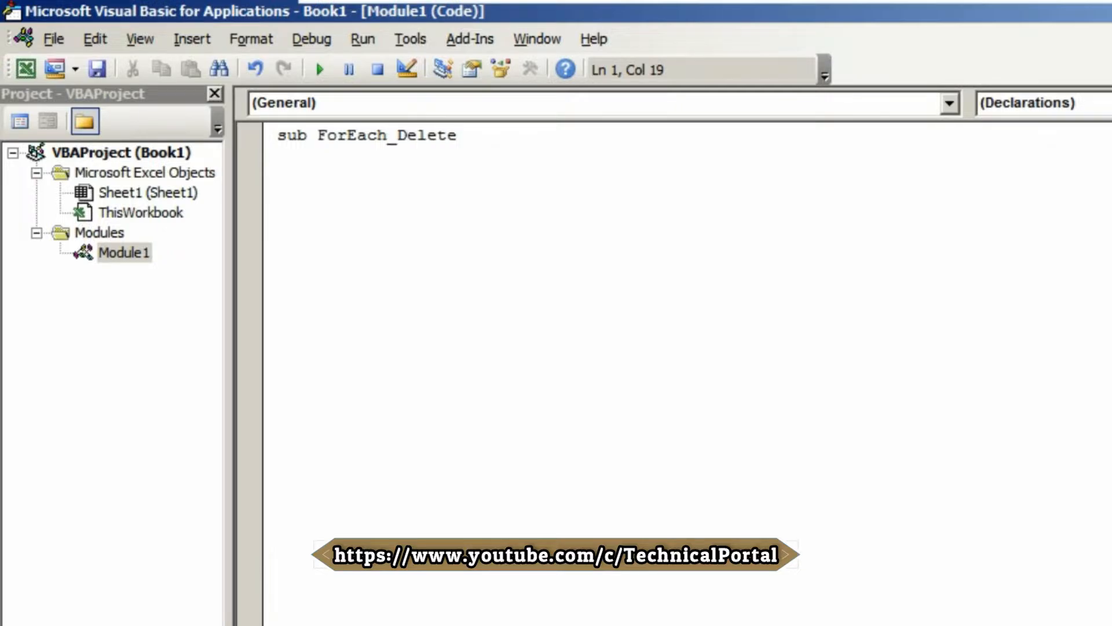
text(Rows)
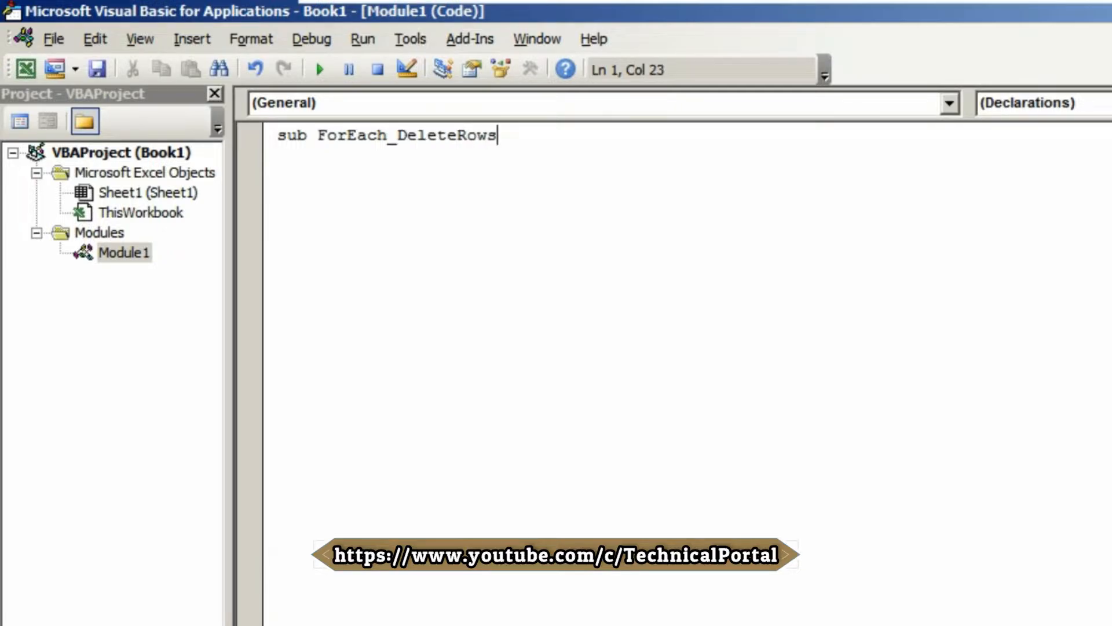
text(_BlankRow)
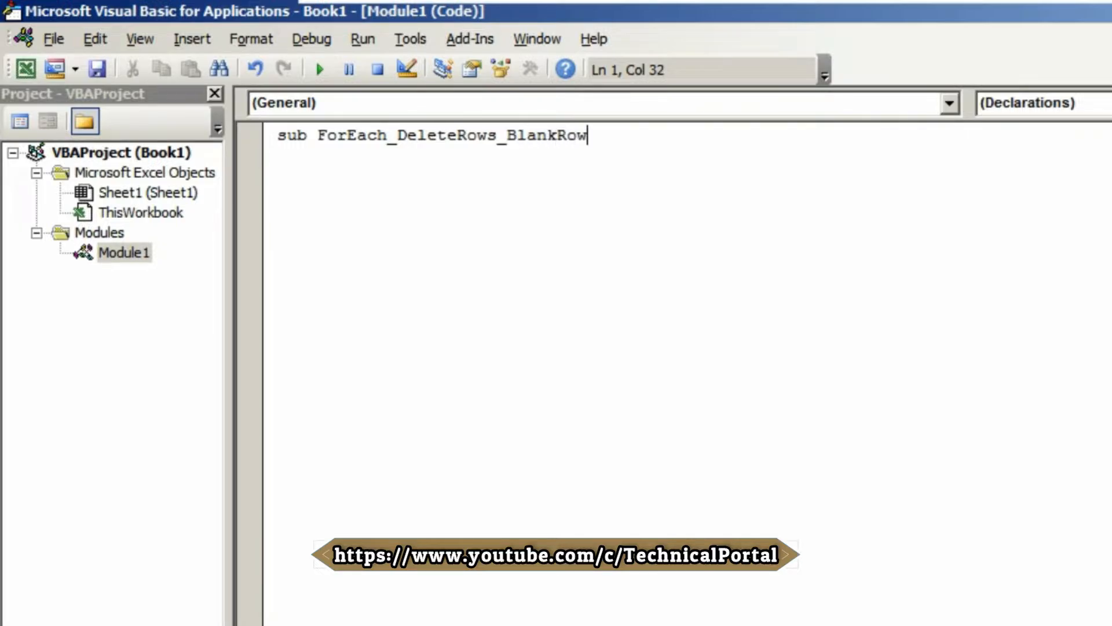
text(s()
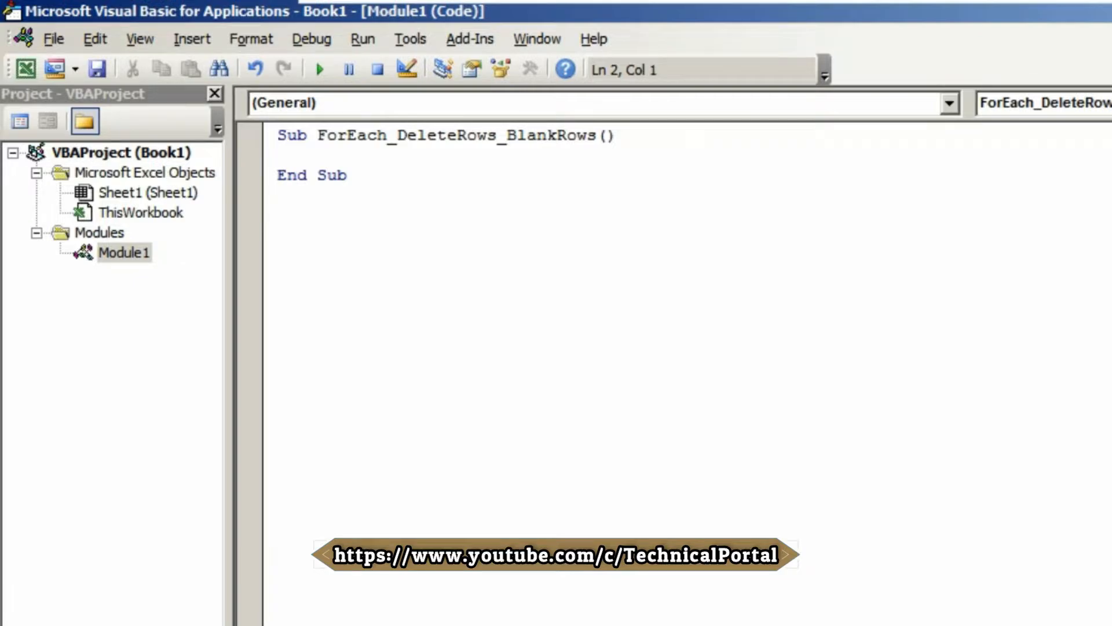
Declare the counter with Dim n As Integer, accepting Integer from IntelliSense
text(dim n)
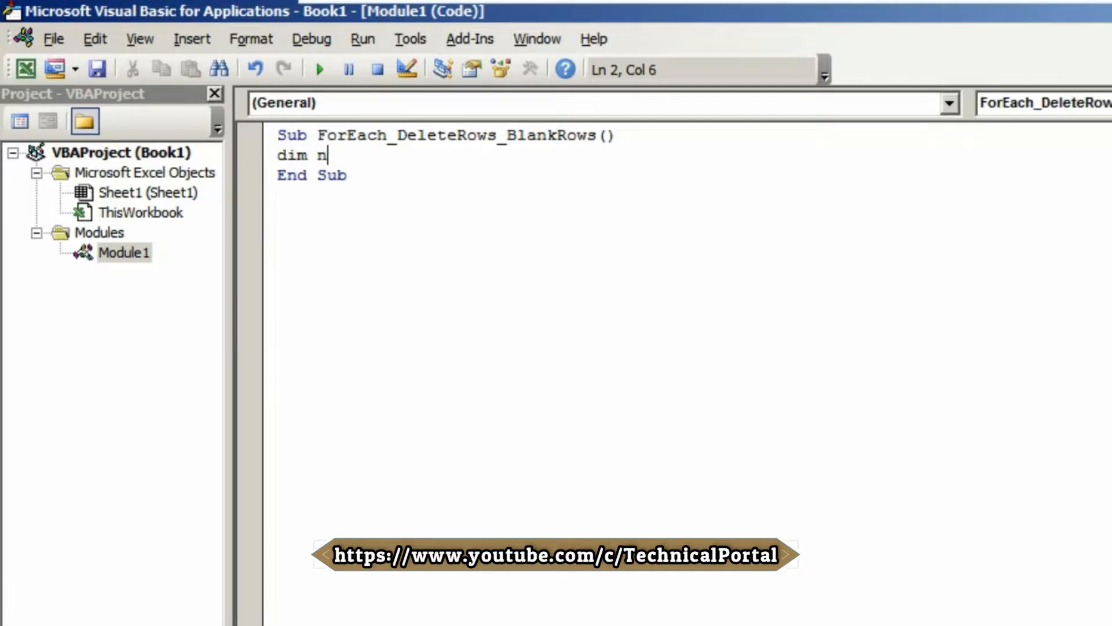
text(as)
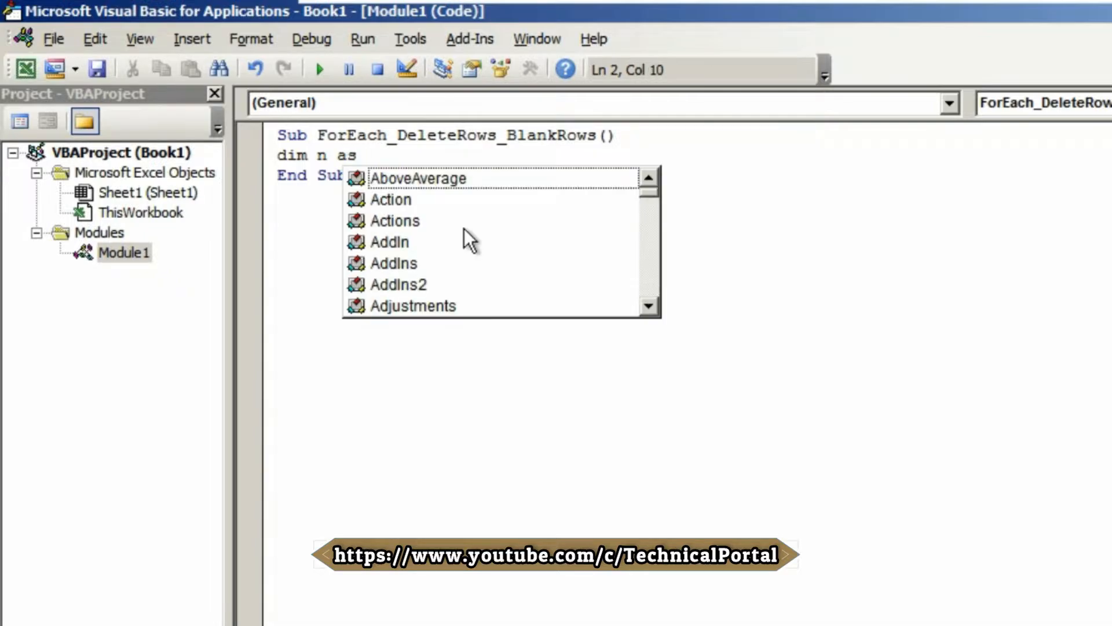
text(inte)
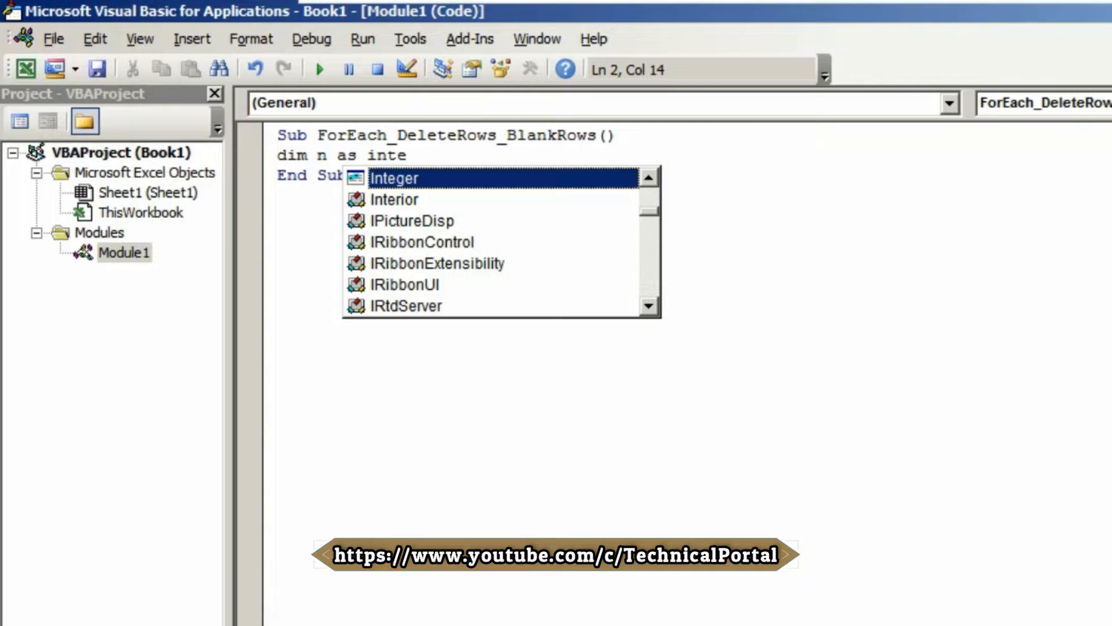
key(Enter)
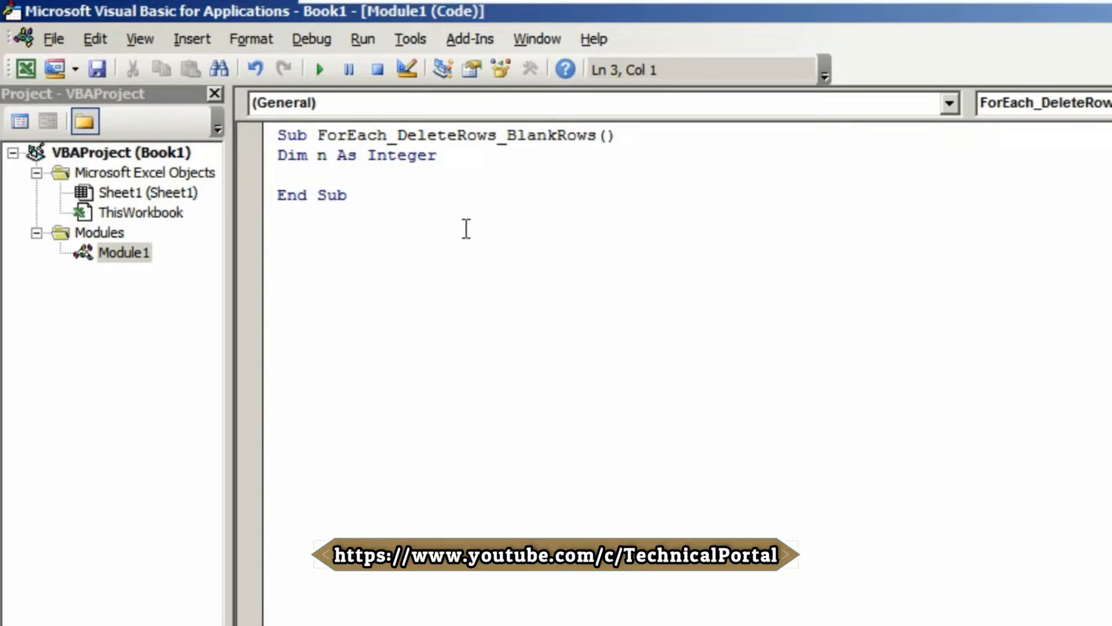
Start the loop For n = 10 To 1 Step -1
text(for)
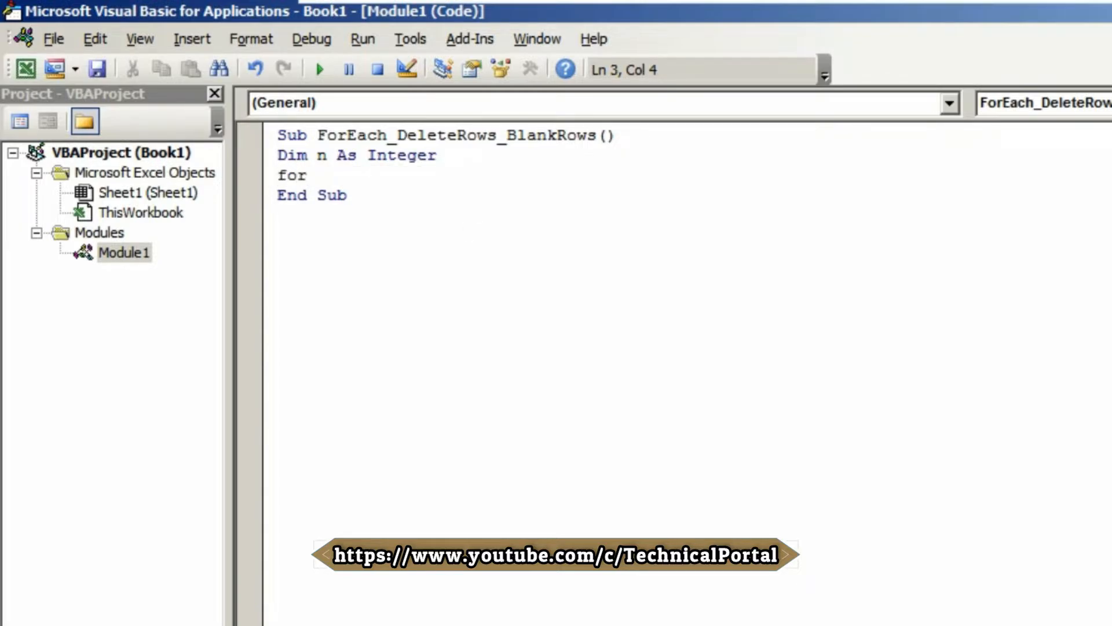
text(n)
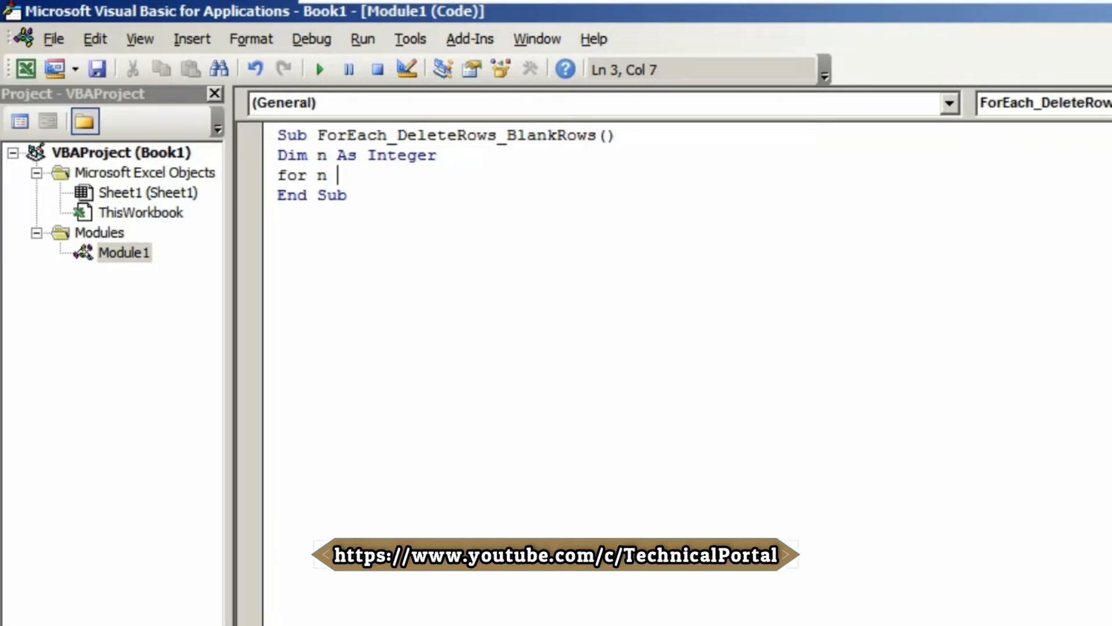
text(=)
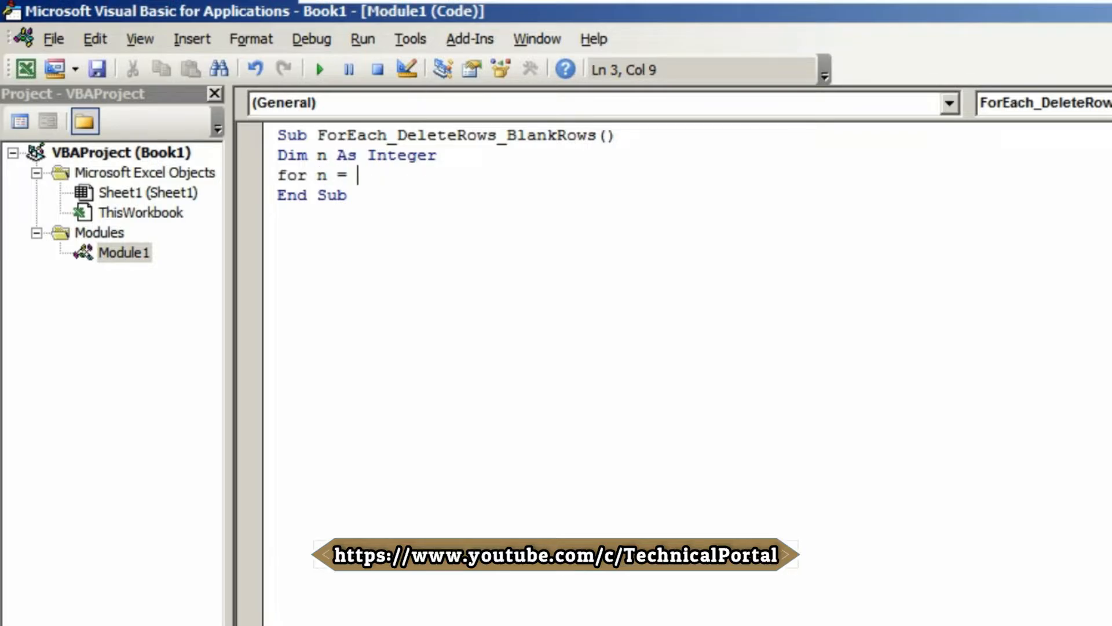
text(10 to 1 step)
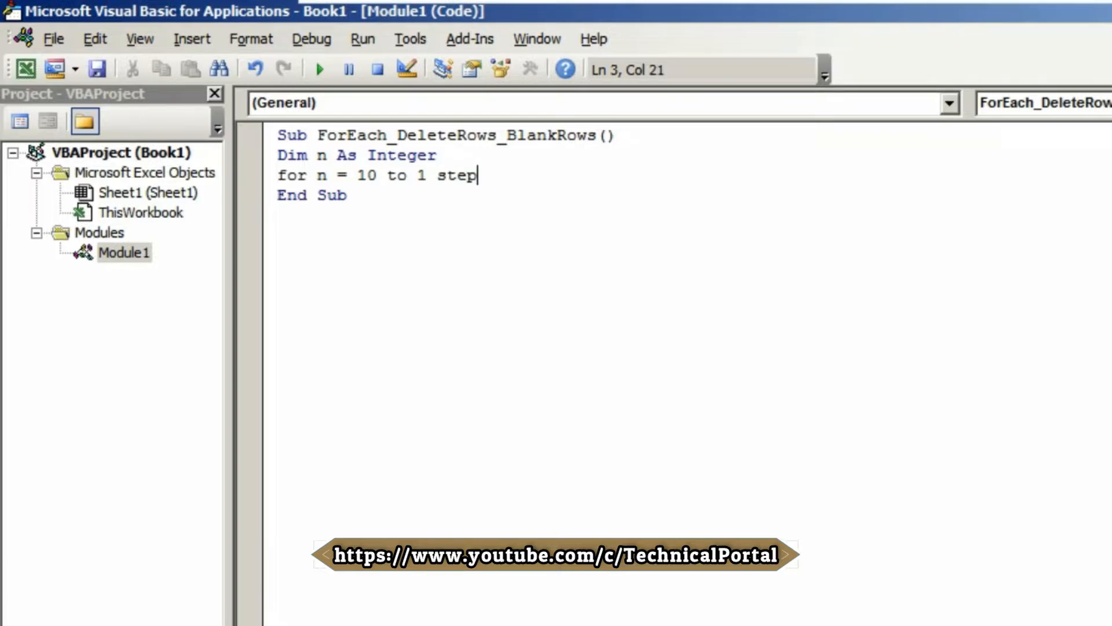
text(-1)
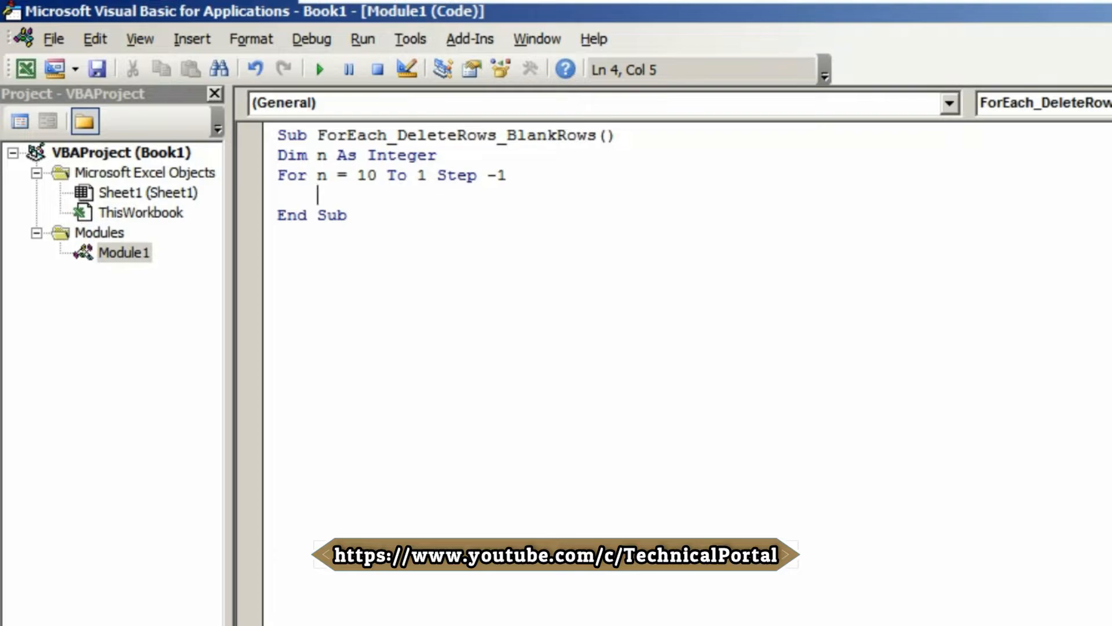
Add the test If Range("a" & n).Value = "" Then inside the loop
text(if)
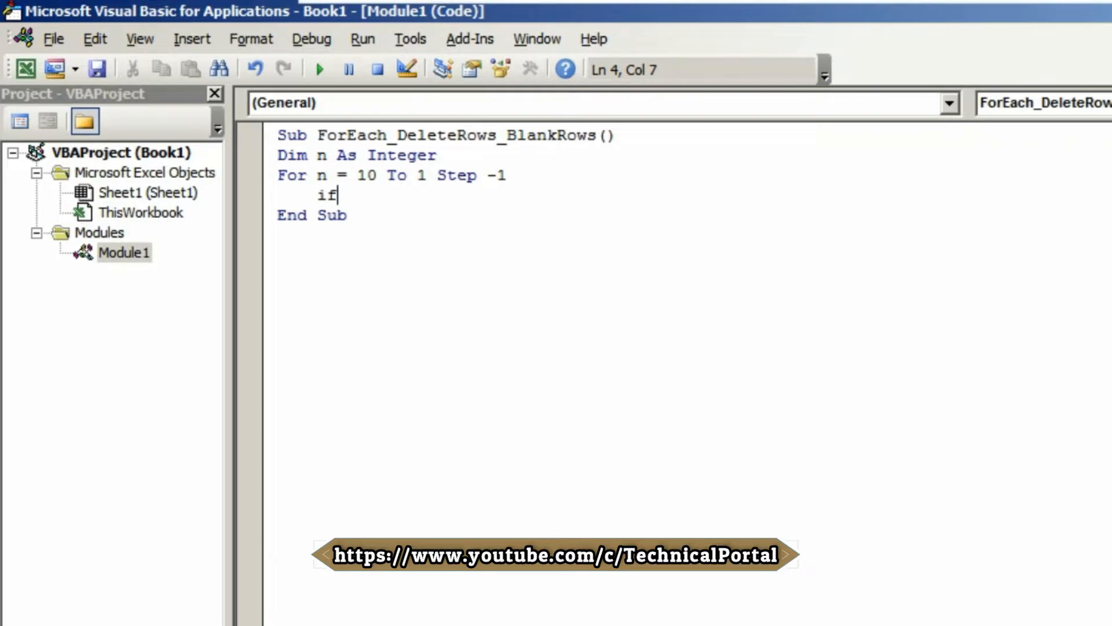
text(range)
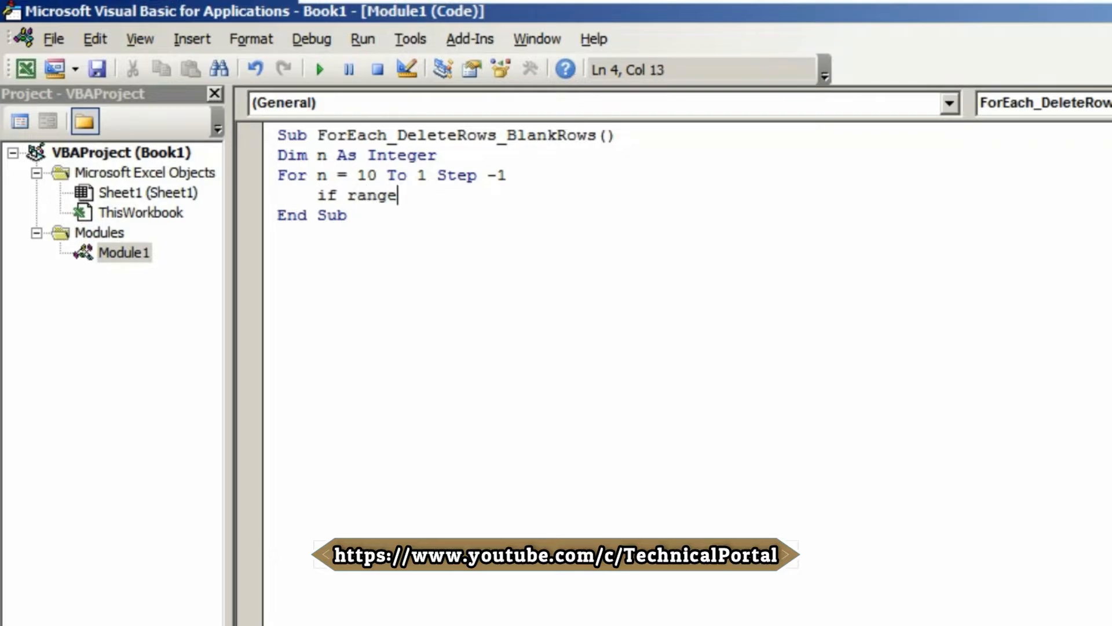
text(()
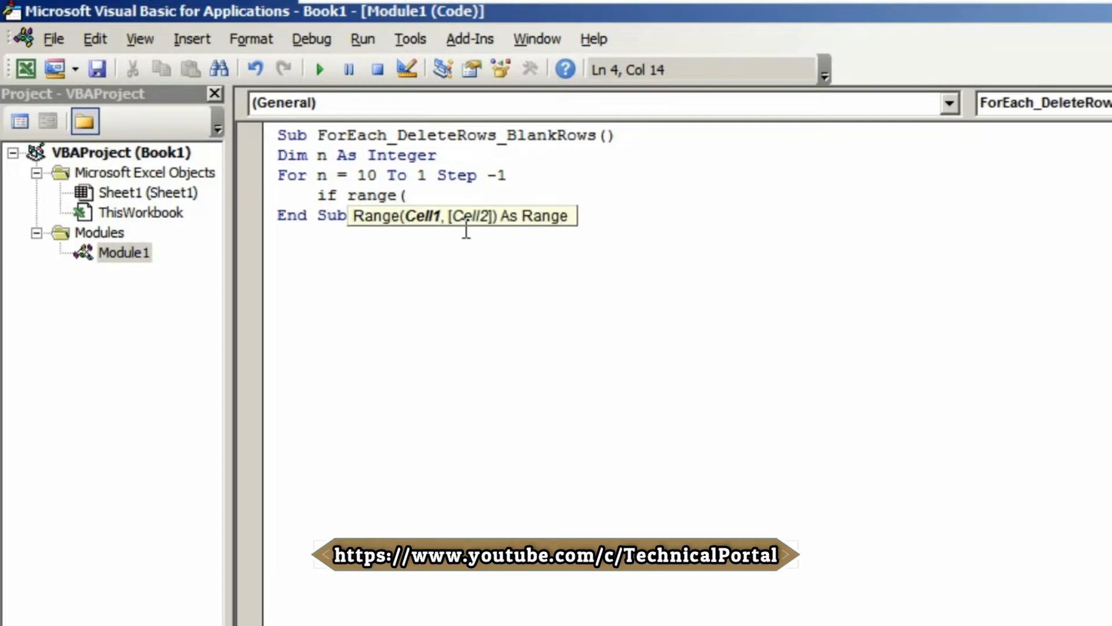
text(")
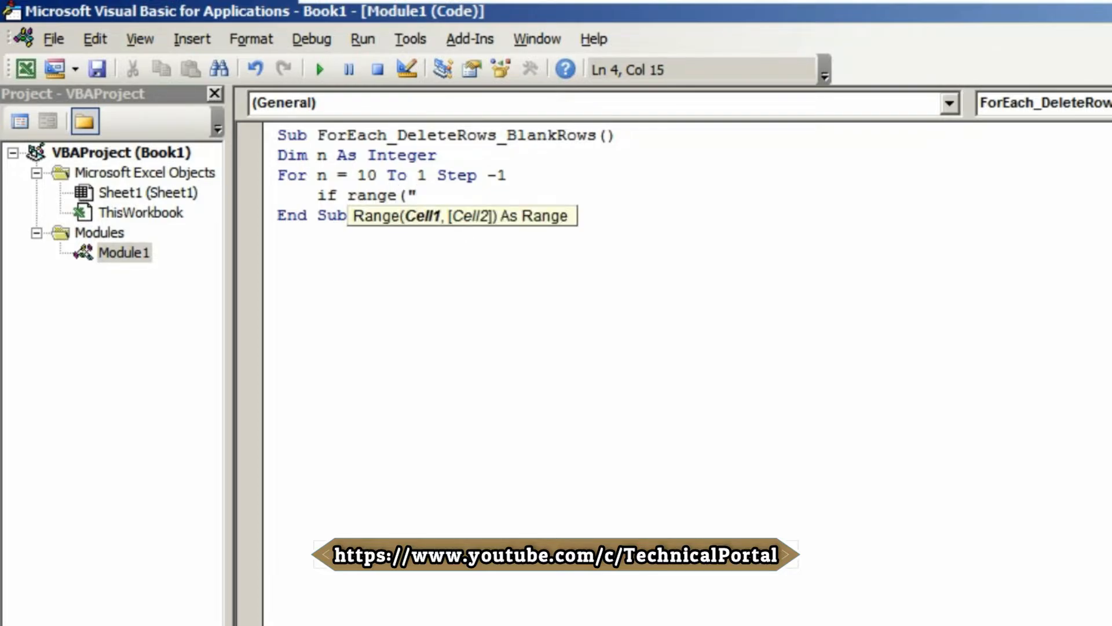
text(a)
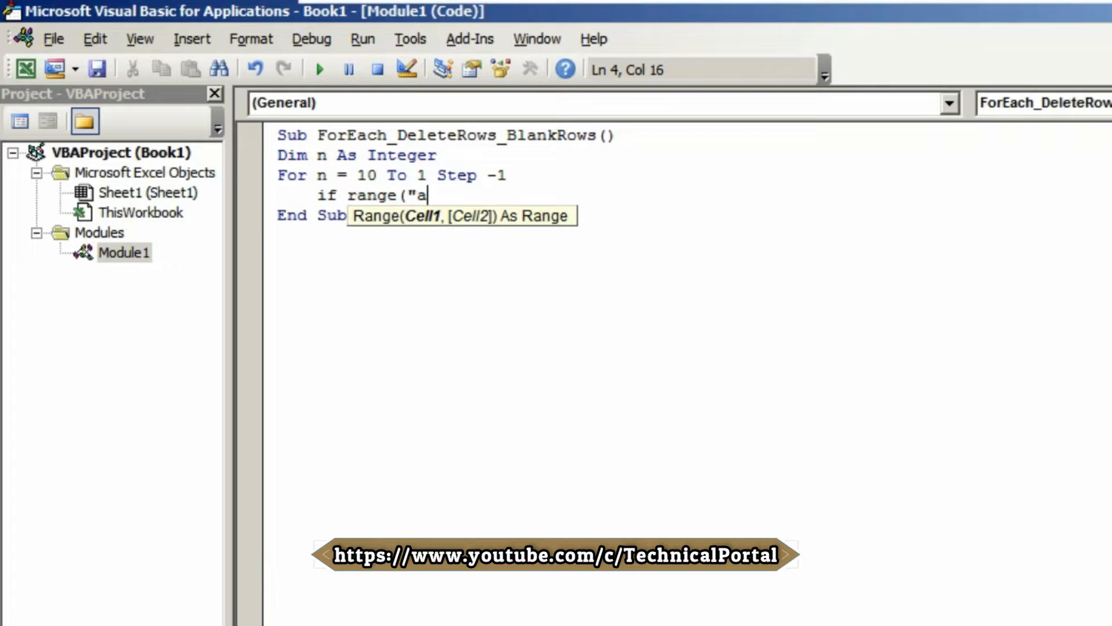
text(&)
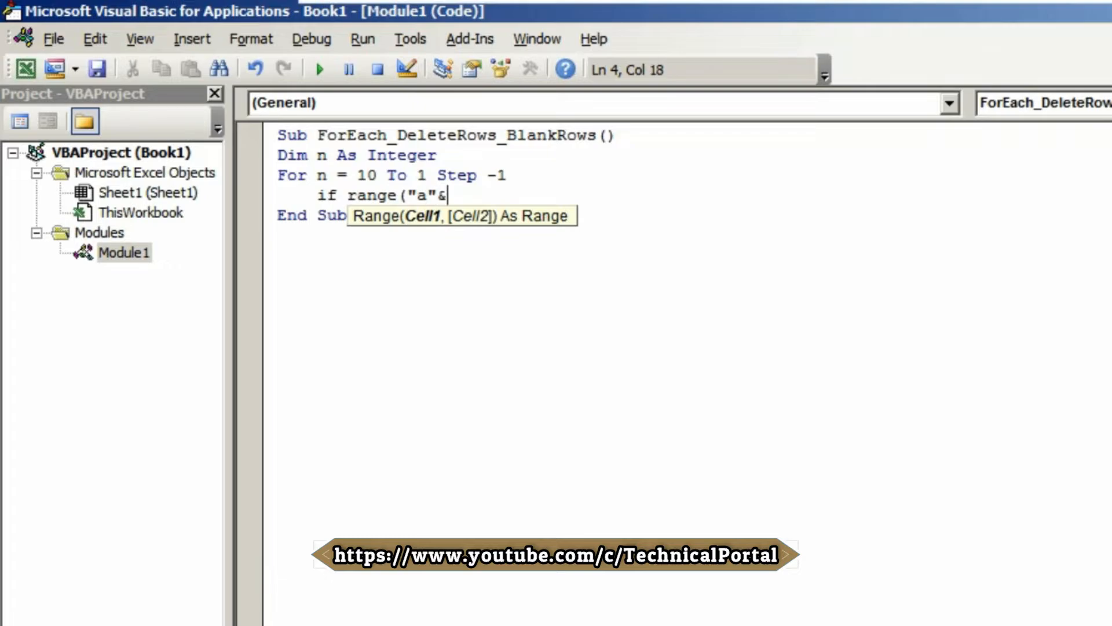
text(n)
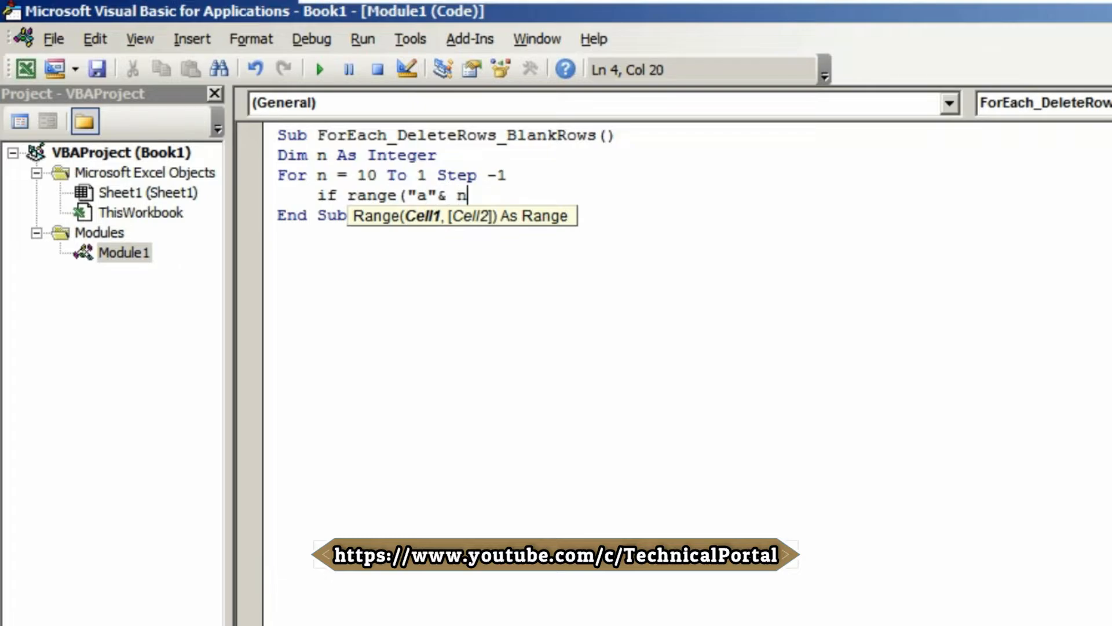
text().)
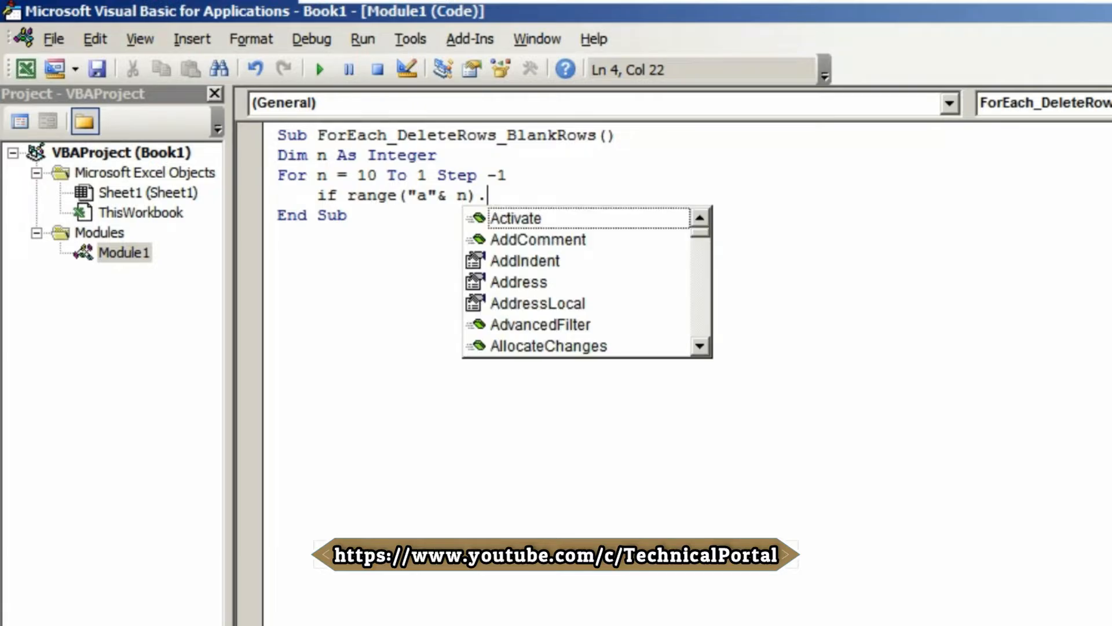
text(valu)
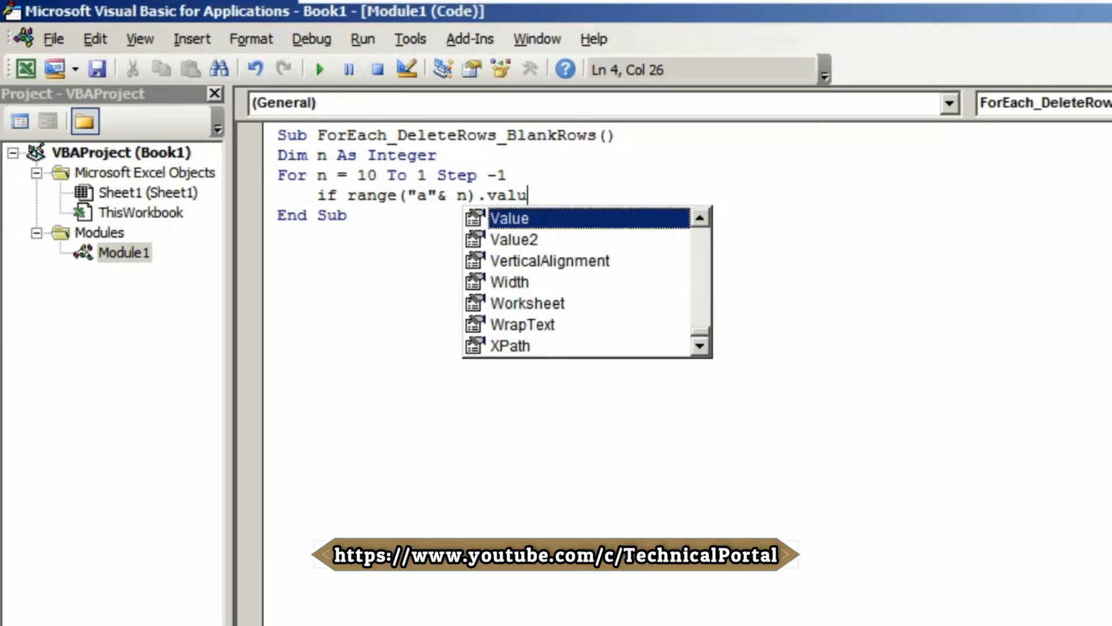
key(tab)
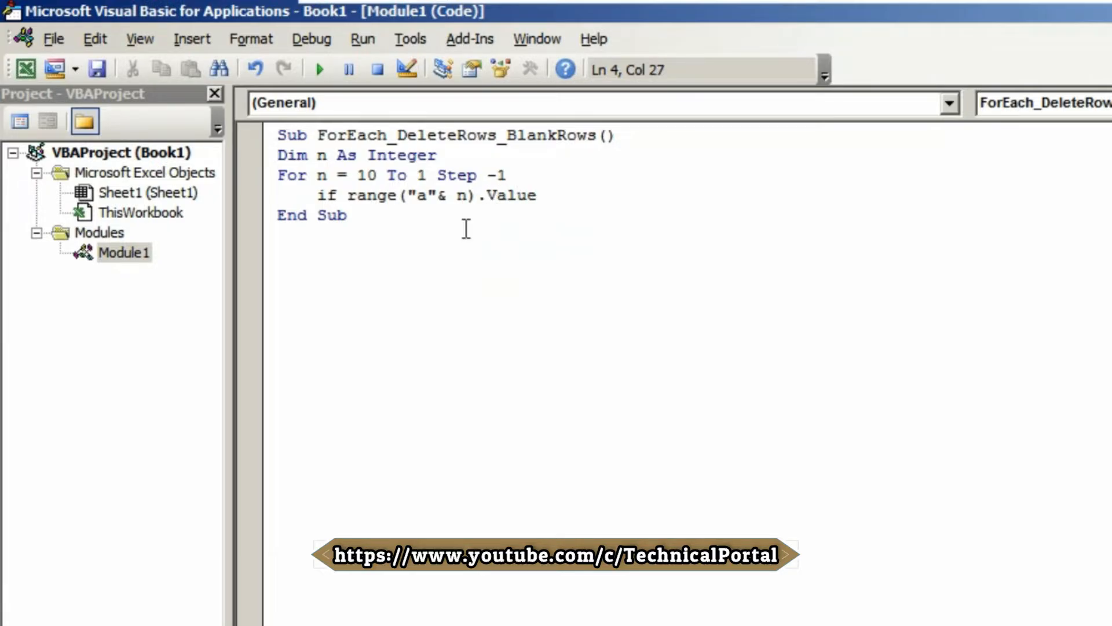
text(=)
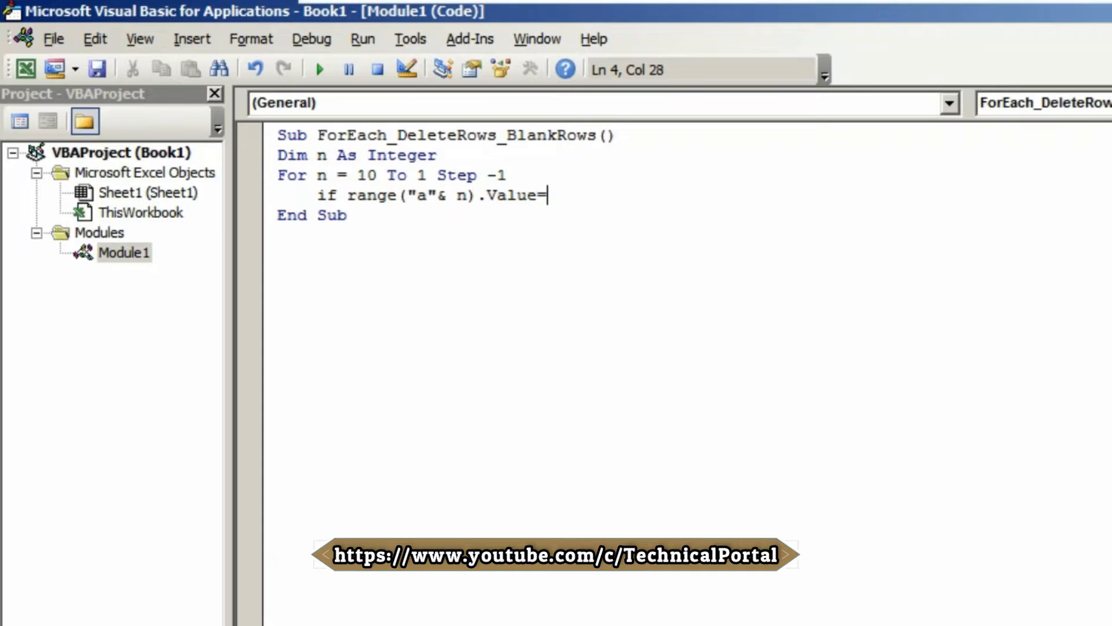
text("" Then)
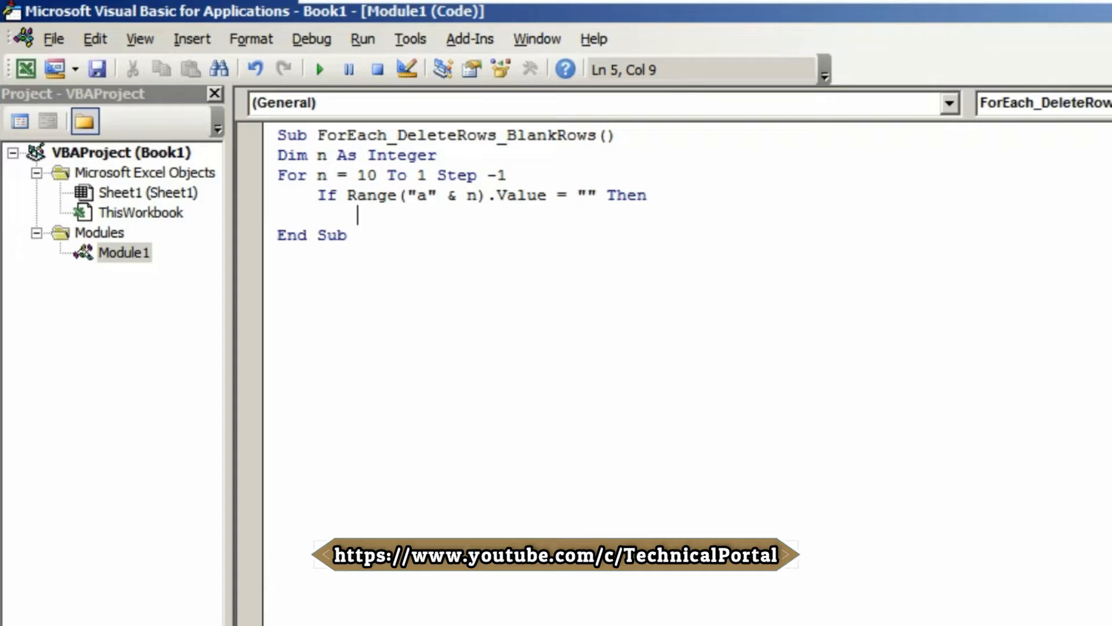
Write Range("a" & n).EntireRow.Delete to remove the blank cell's whole row
text(range ()
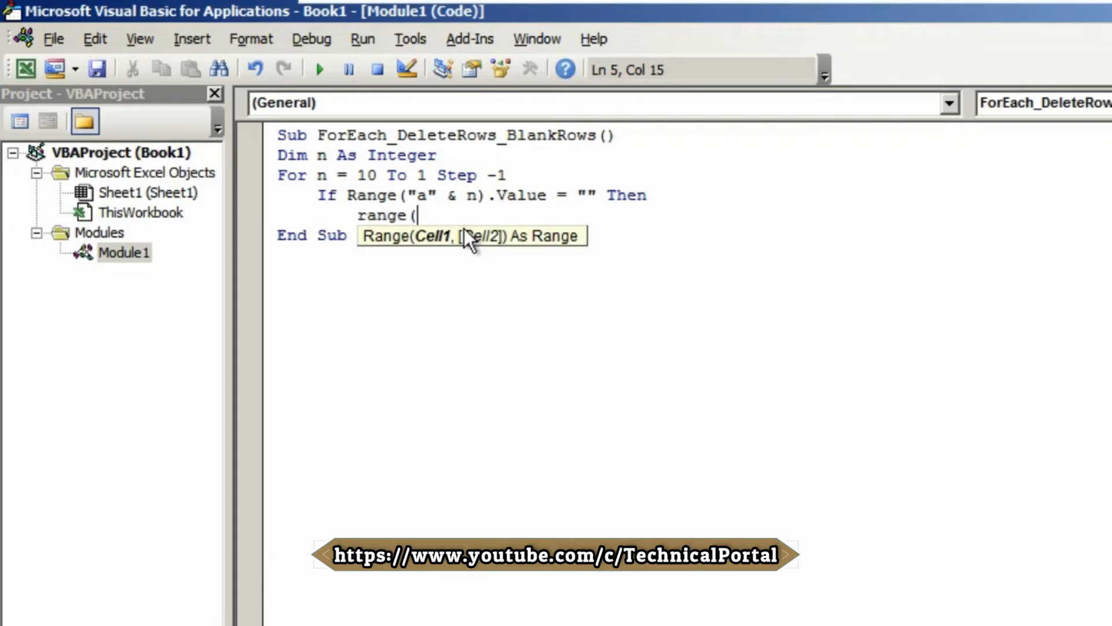
text(")
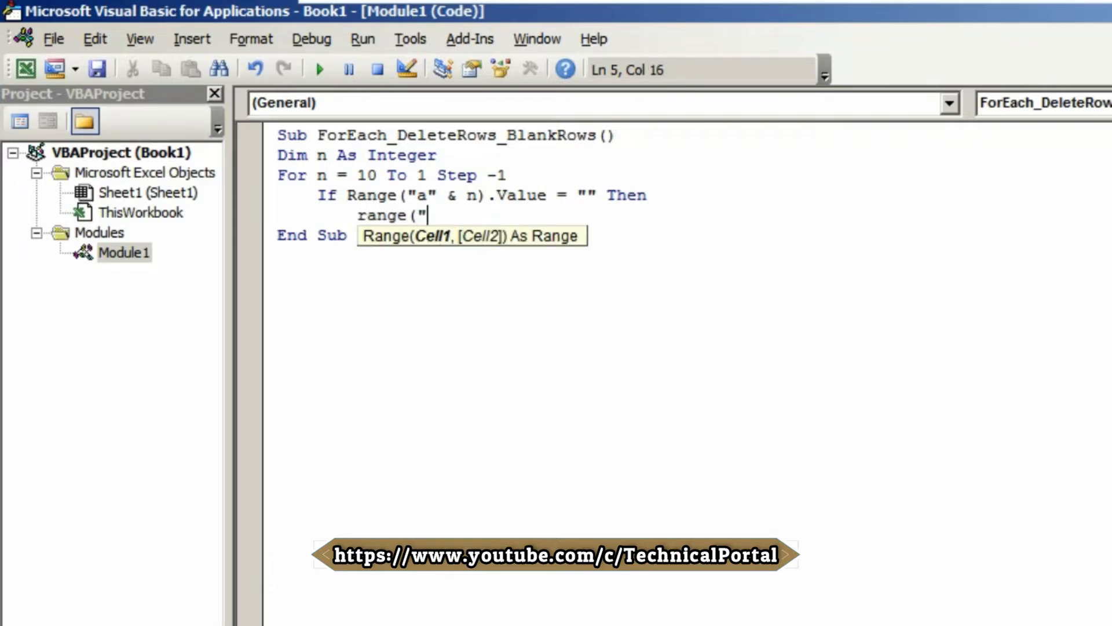
text(a")
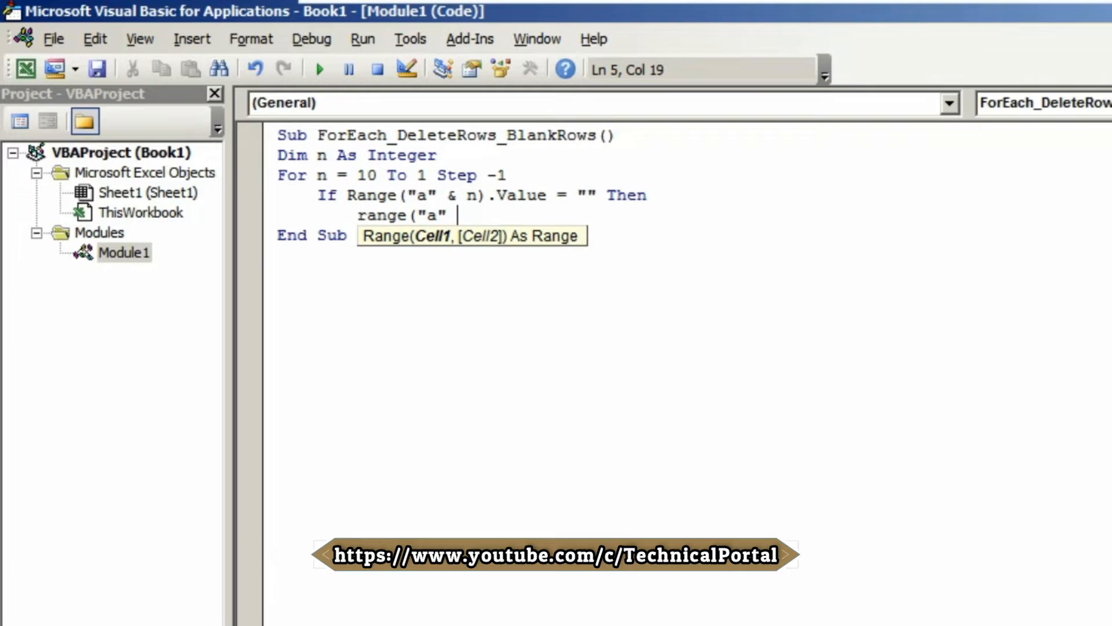
text(& n))
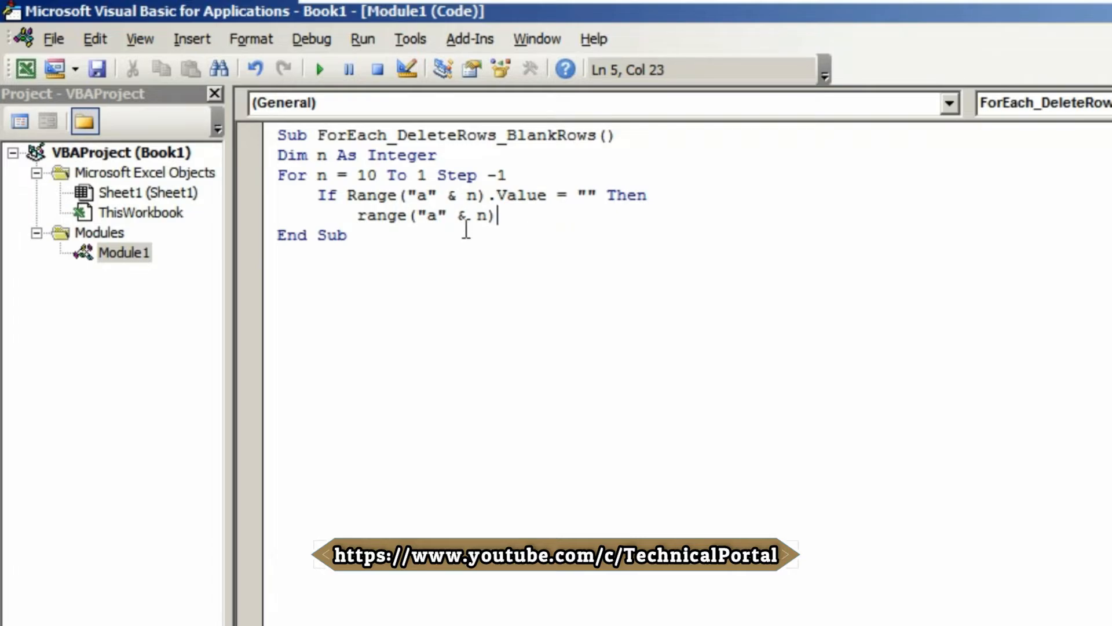
text(.en)
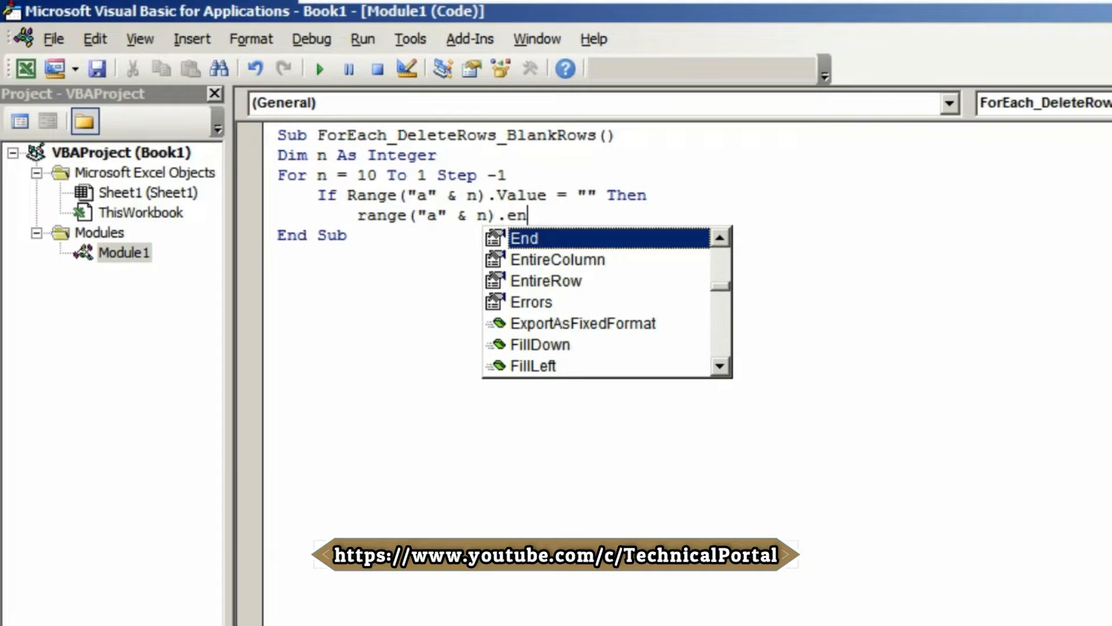
text(ti)
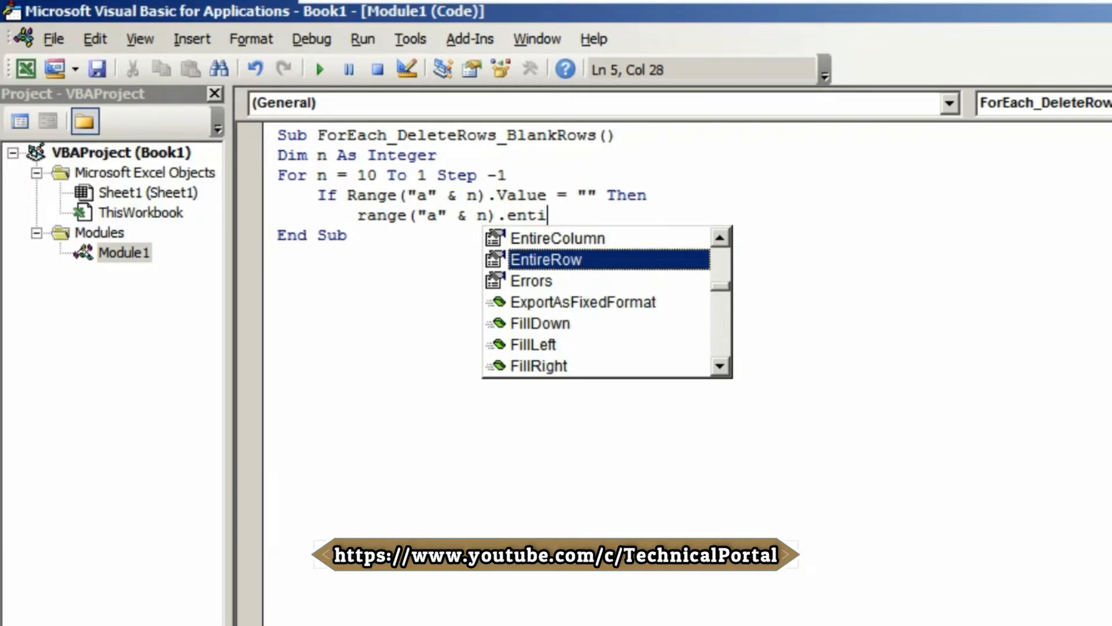
key(Tab)
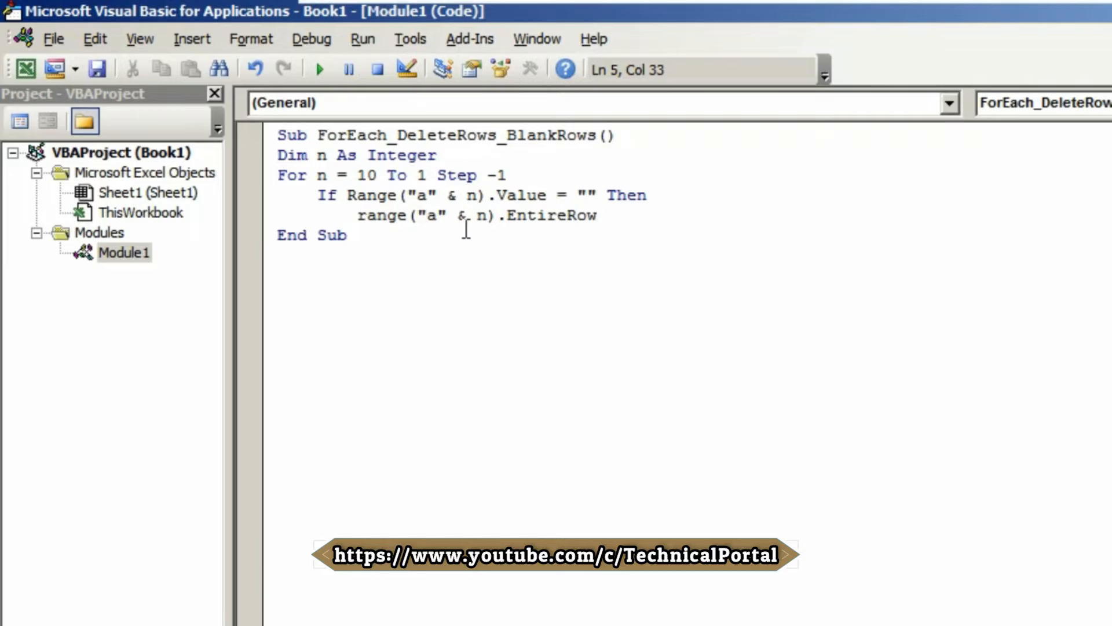
text(.Delete)
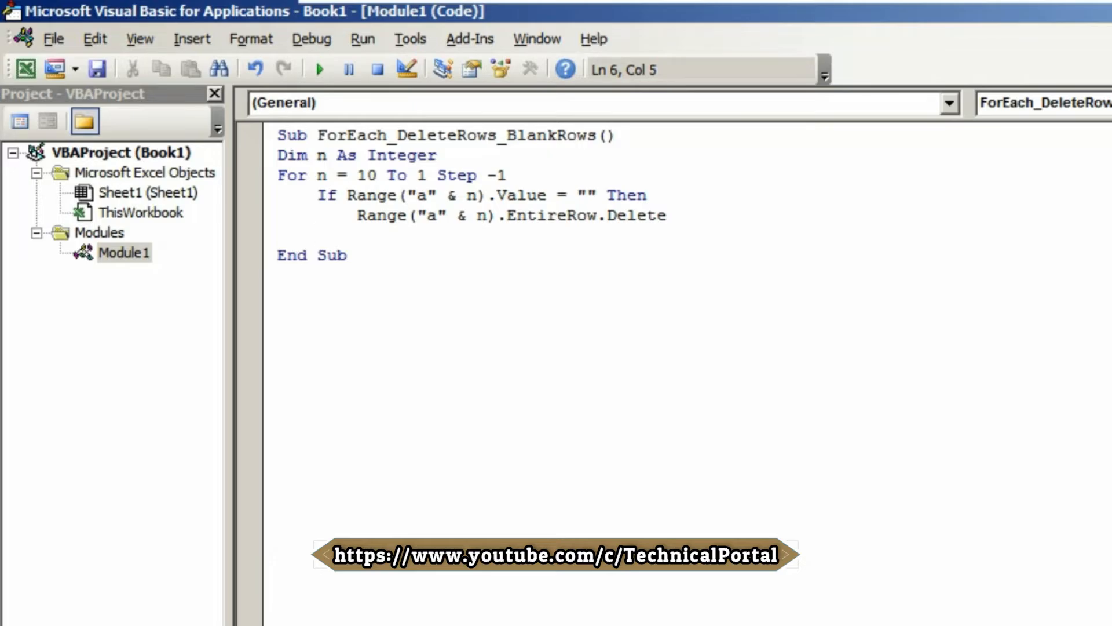
Close the block with End If and the loop with Next
text(e)
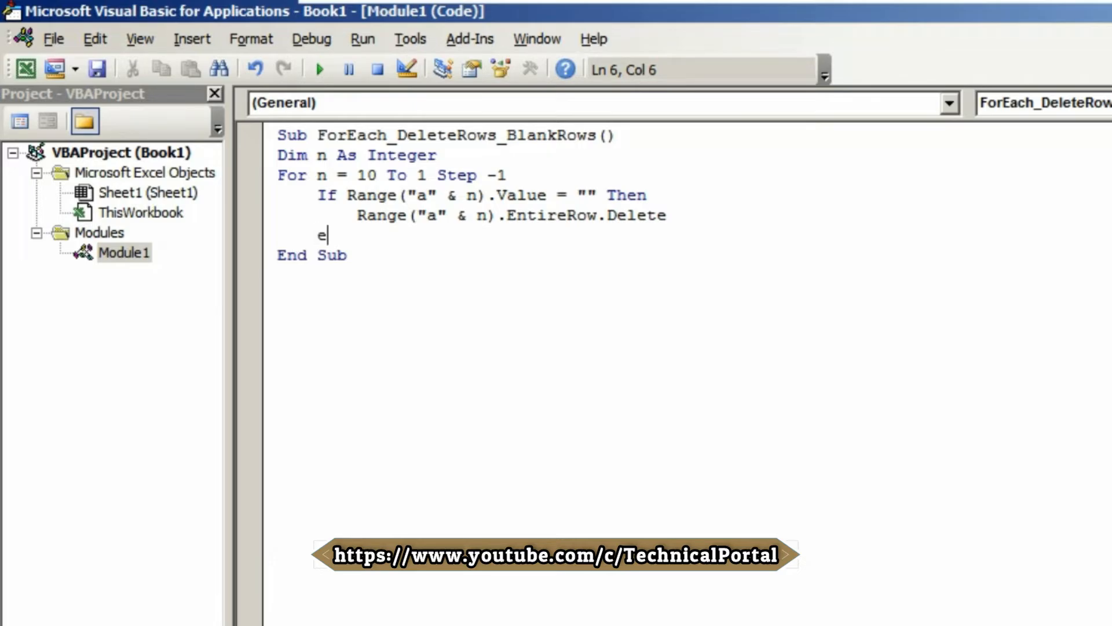
text(nd if)
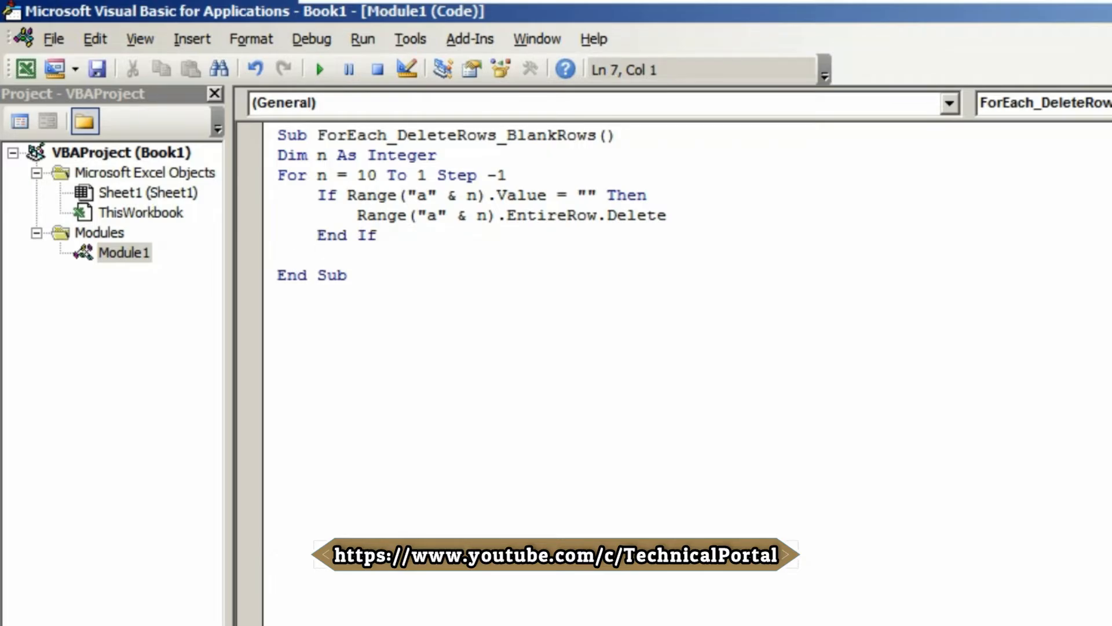
text(next)
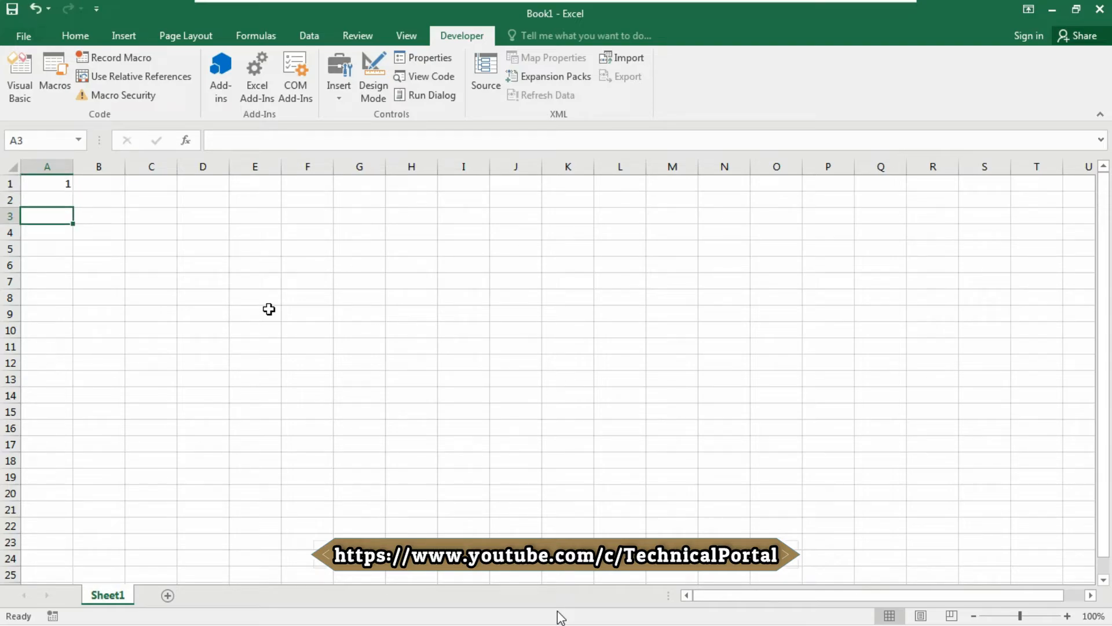
Enter 1, 2, 3 and 5 in A1, A3, A4 and A6, leaving rows between blank
text(2)
click(46, 233)
text(3)
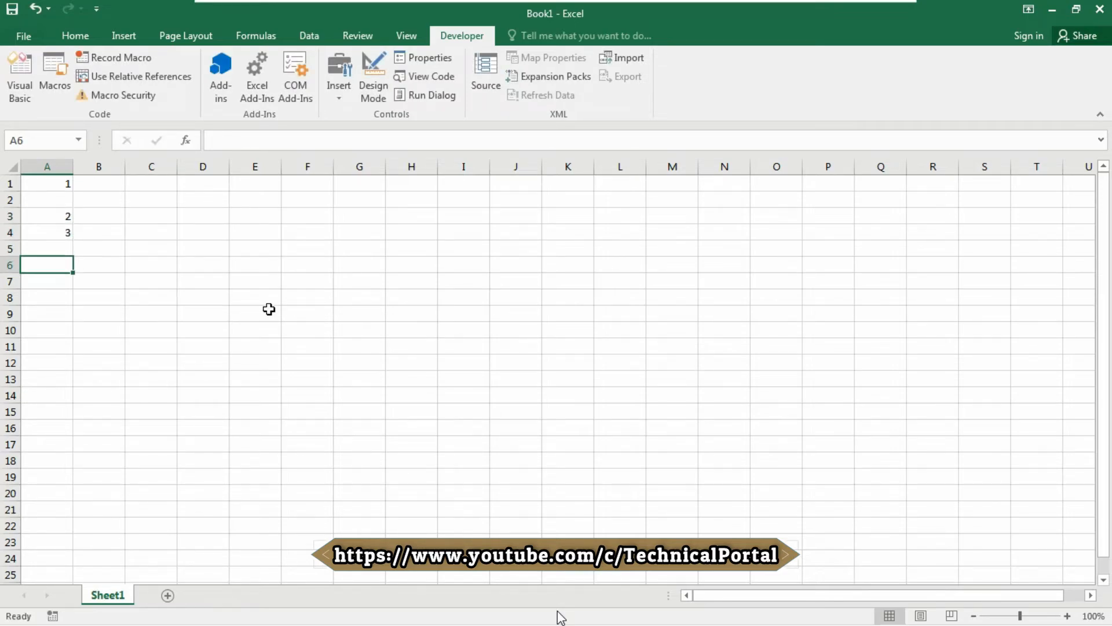
text(5)
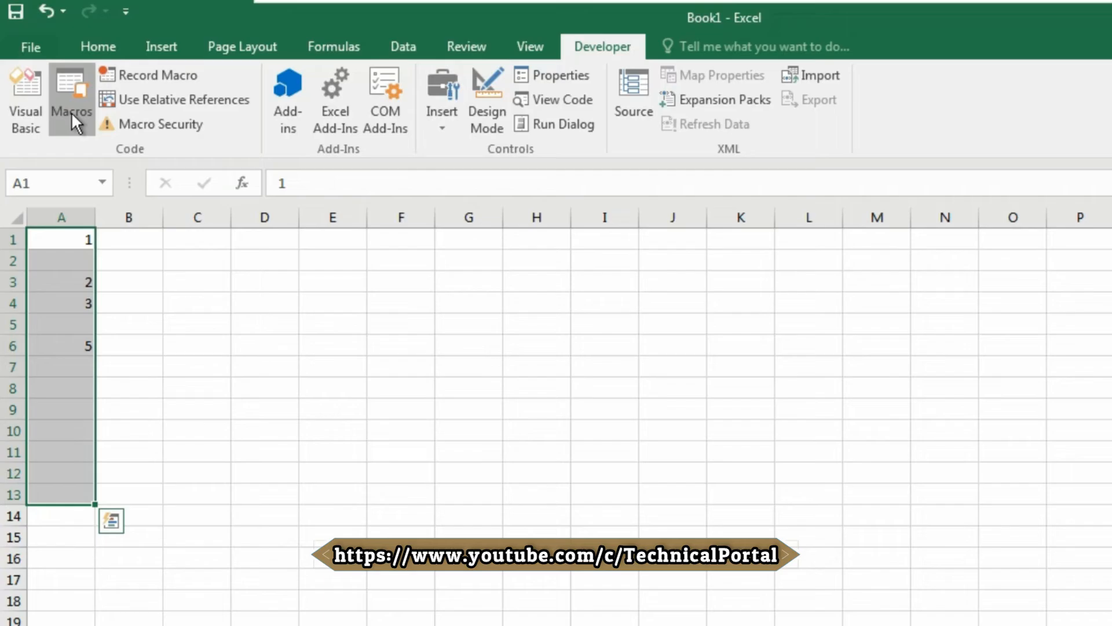
Run ForEach_DeleteRows_BlankRows from the Macros list so 1, 2, 3, 5 fill rows 1-4
click(71, 100)
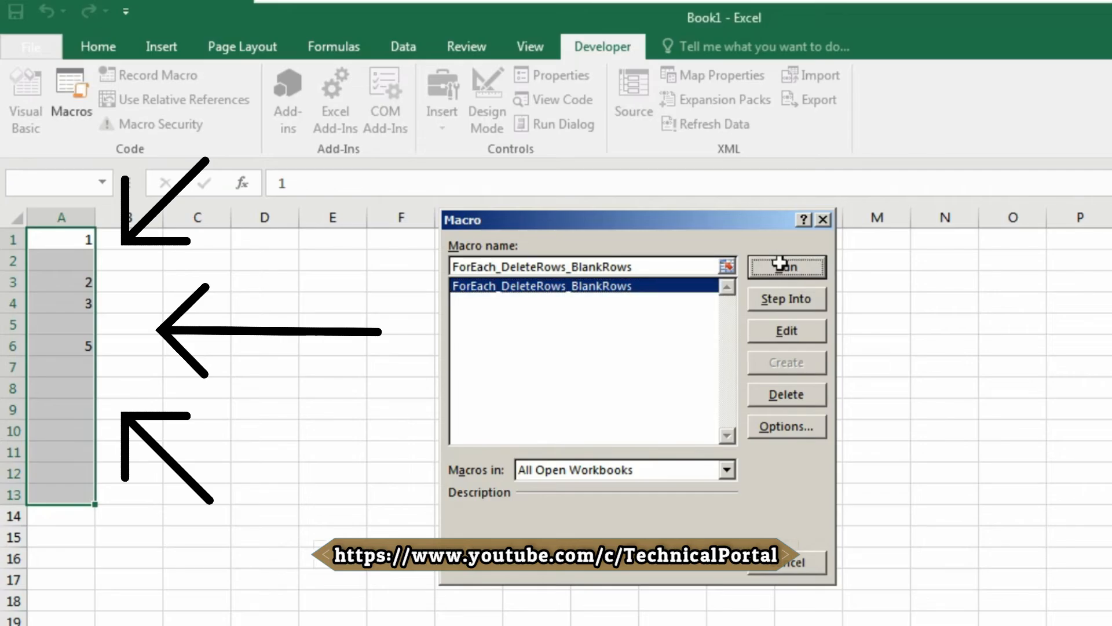
click(786, 266)
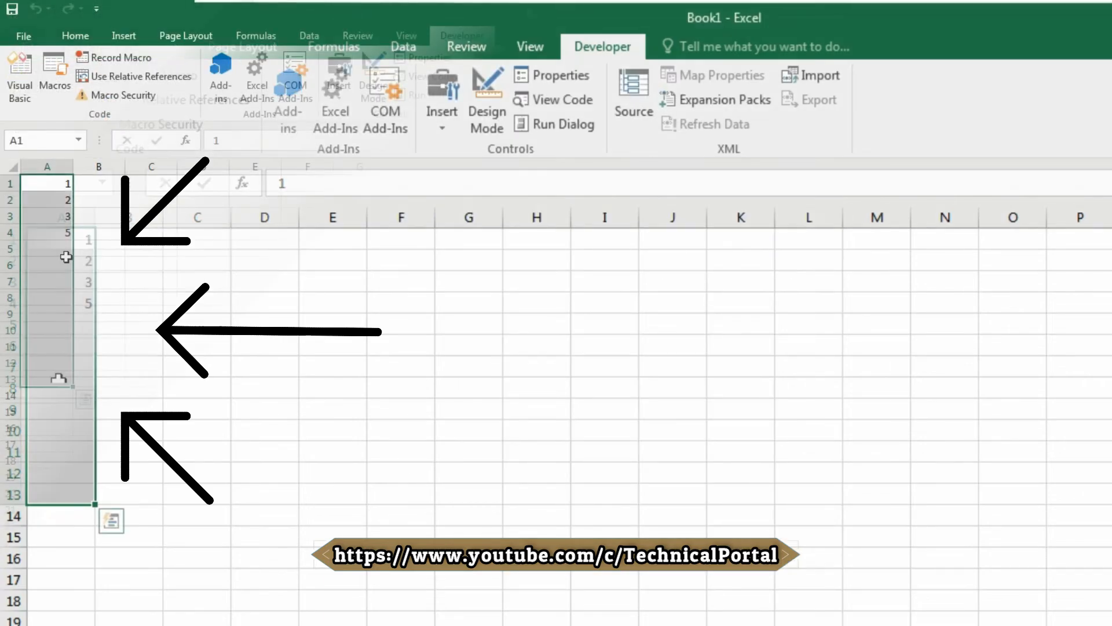